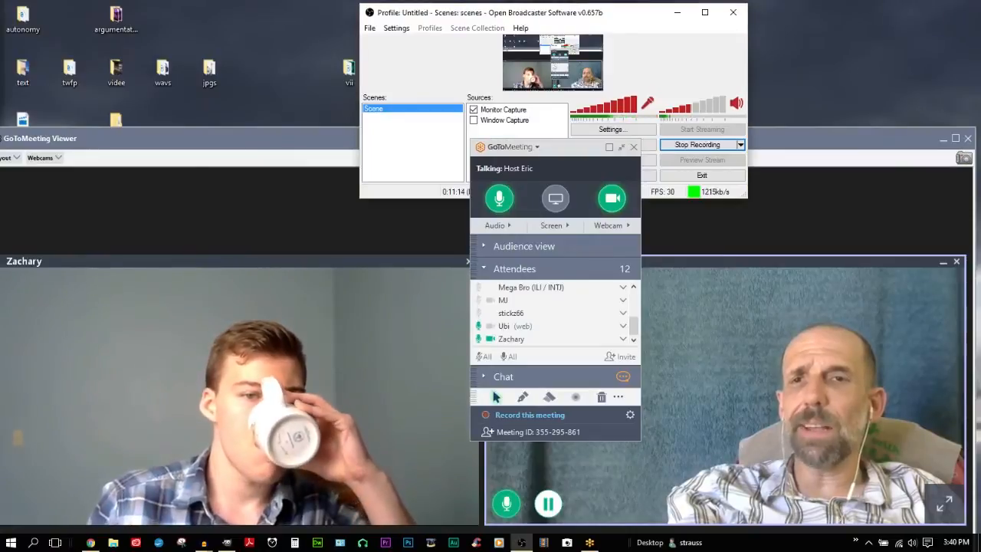
- Nudge the floating GoToMeeting control panel slightly to the right over the two webcam feeds
drag(537, 147, 552, 205)
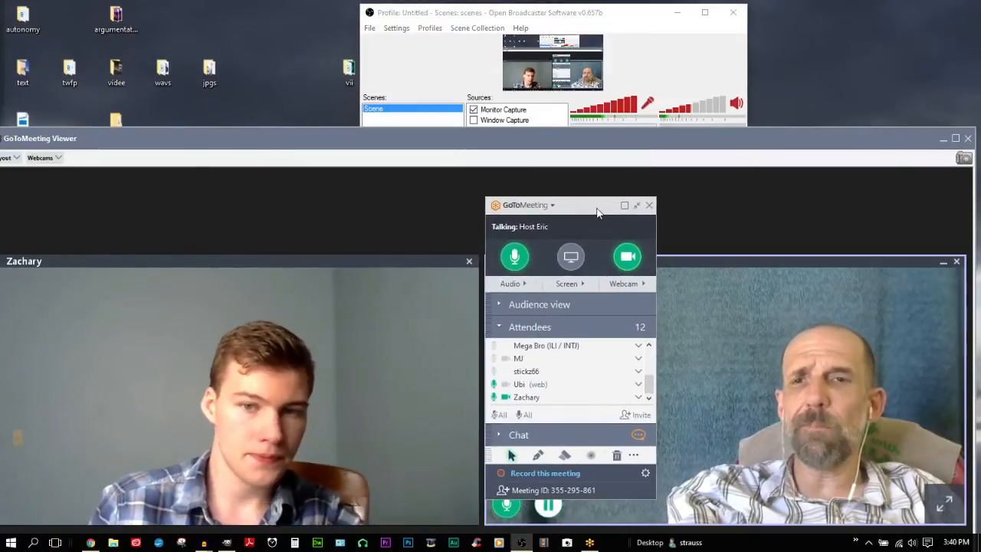